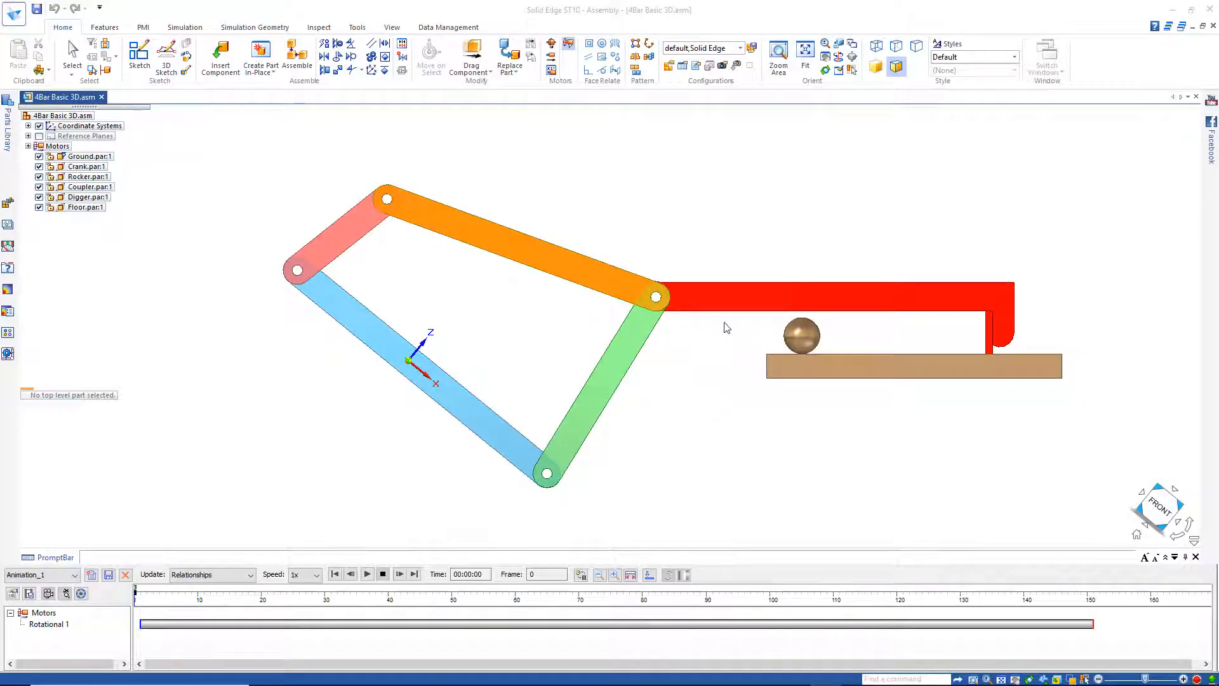
- Play Animation_1 so the motor swings the red digger arm above the ball
click(366, 574)
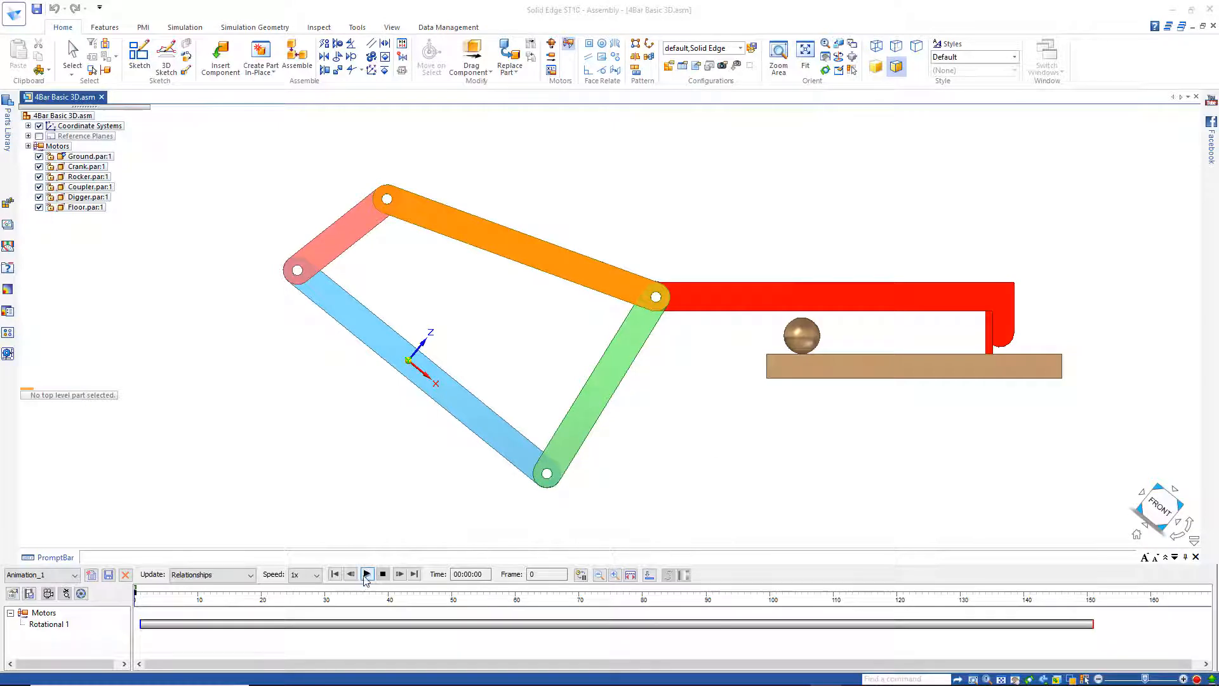
click(365, 574)
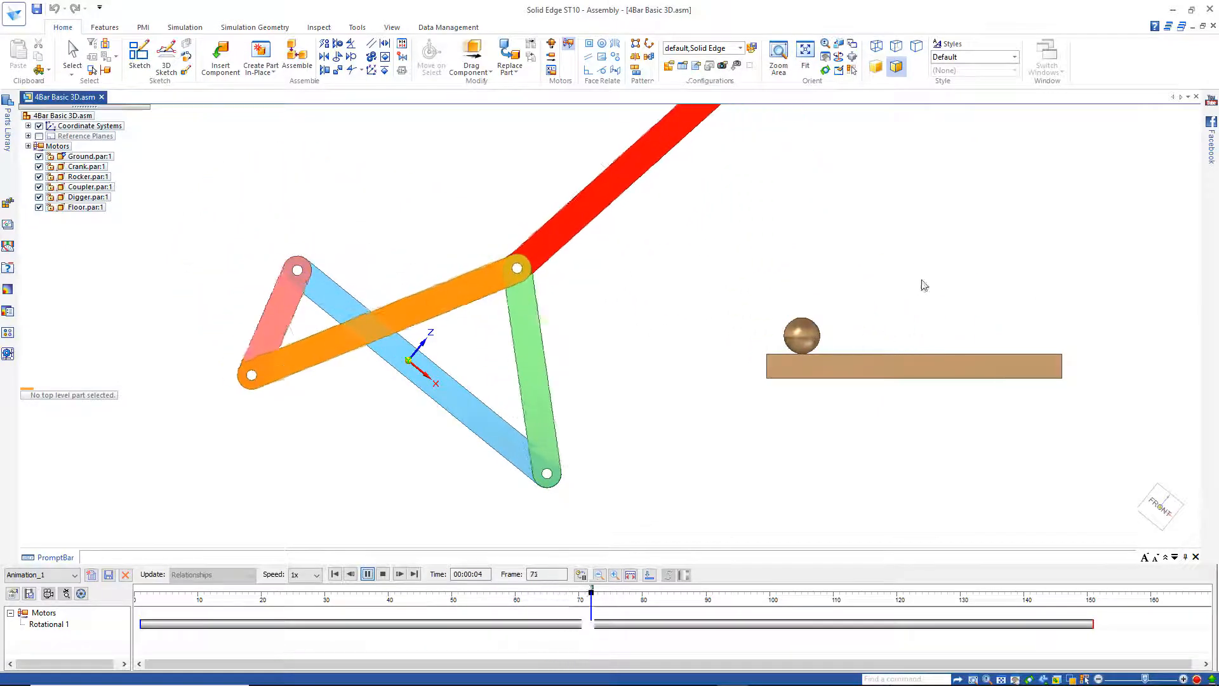
click(367, 574)
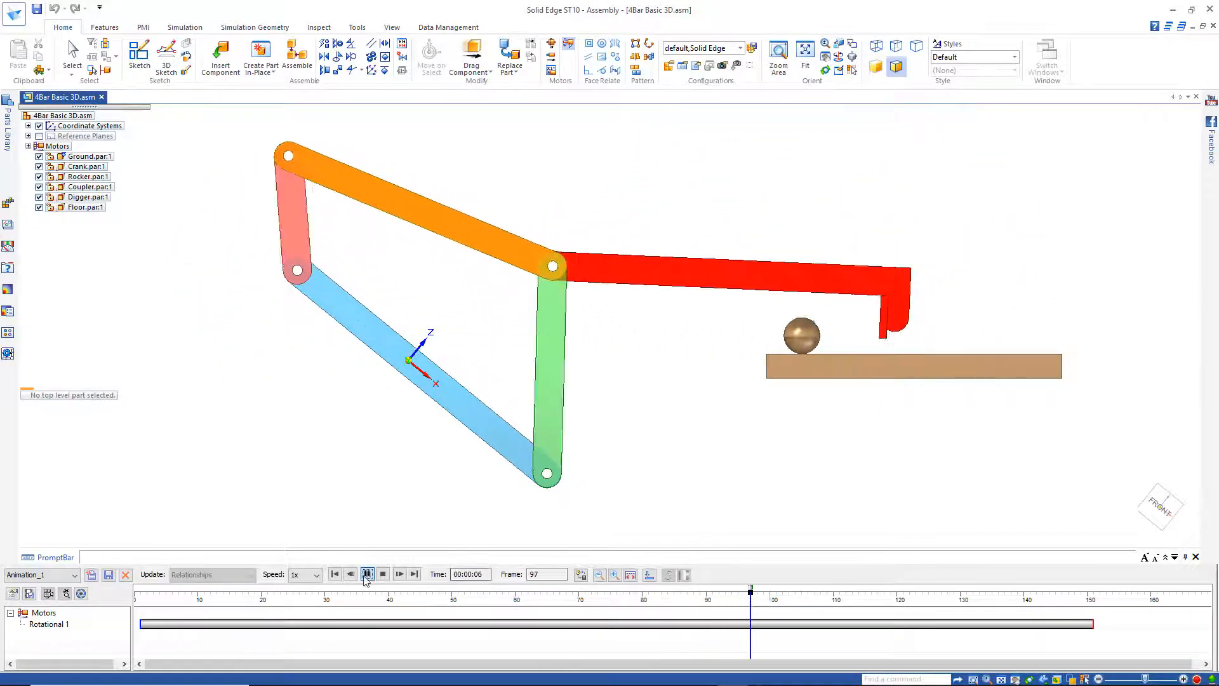
click(367, 574)
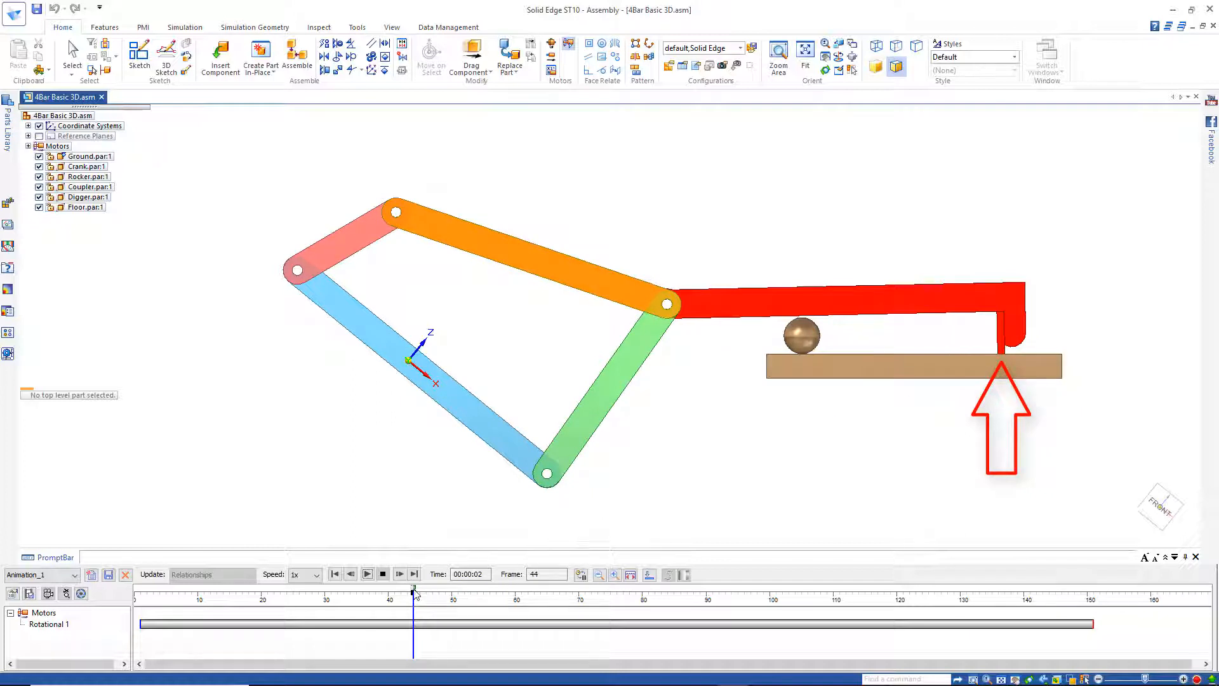
- Replay the digger animation through its full cycle, then minimize Solid Edge to reach the files
click(398, 574)
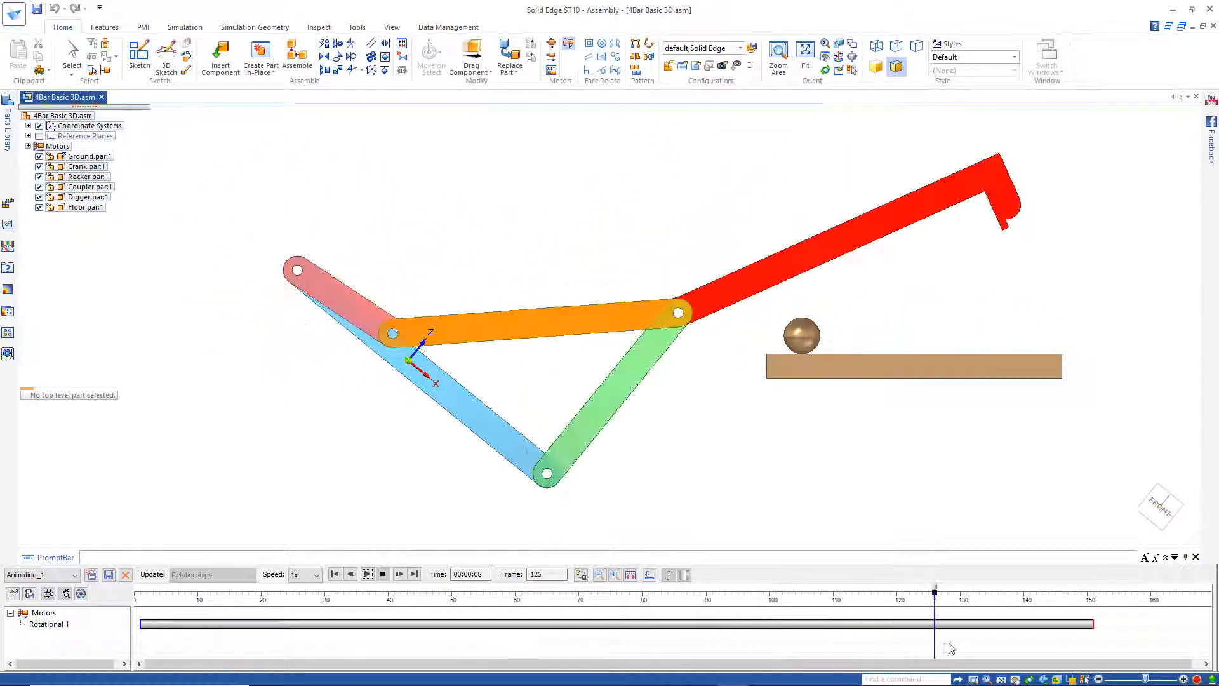
click(361, 591)
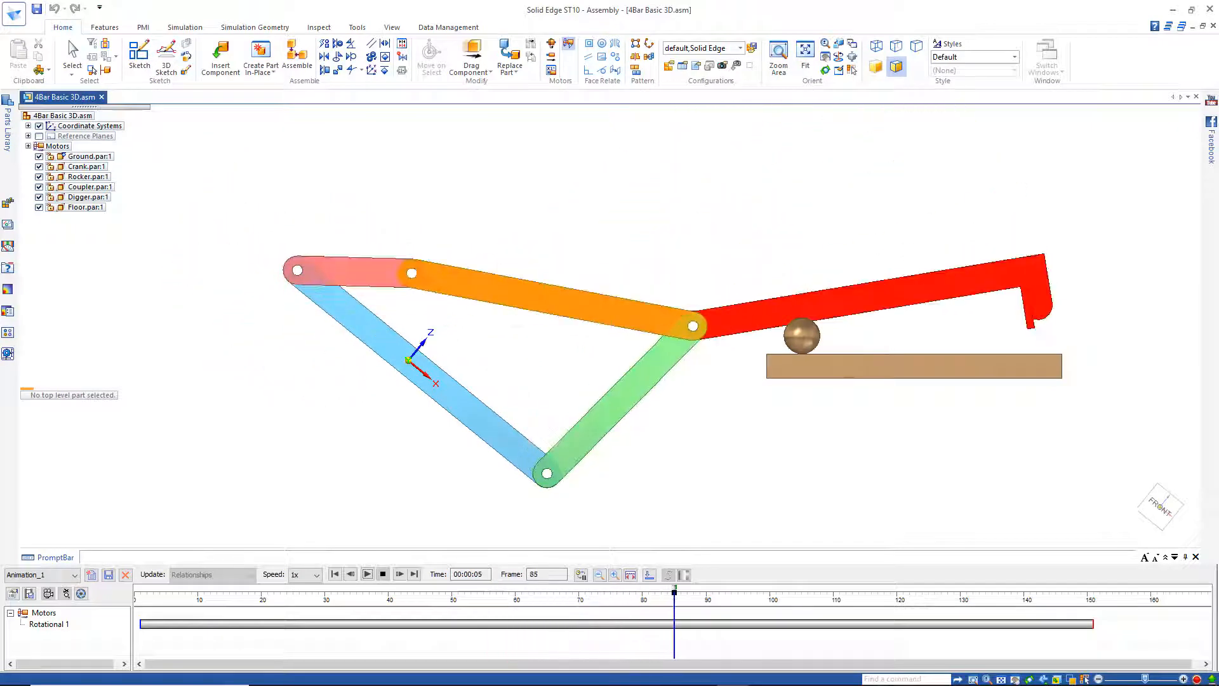
click(366, 574)
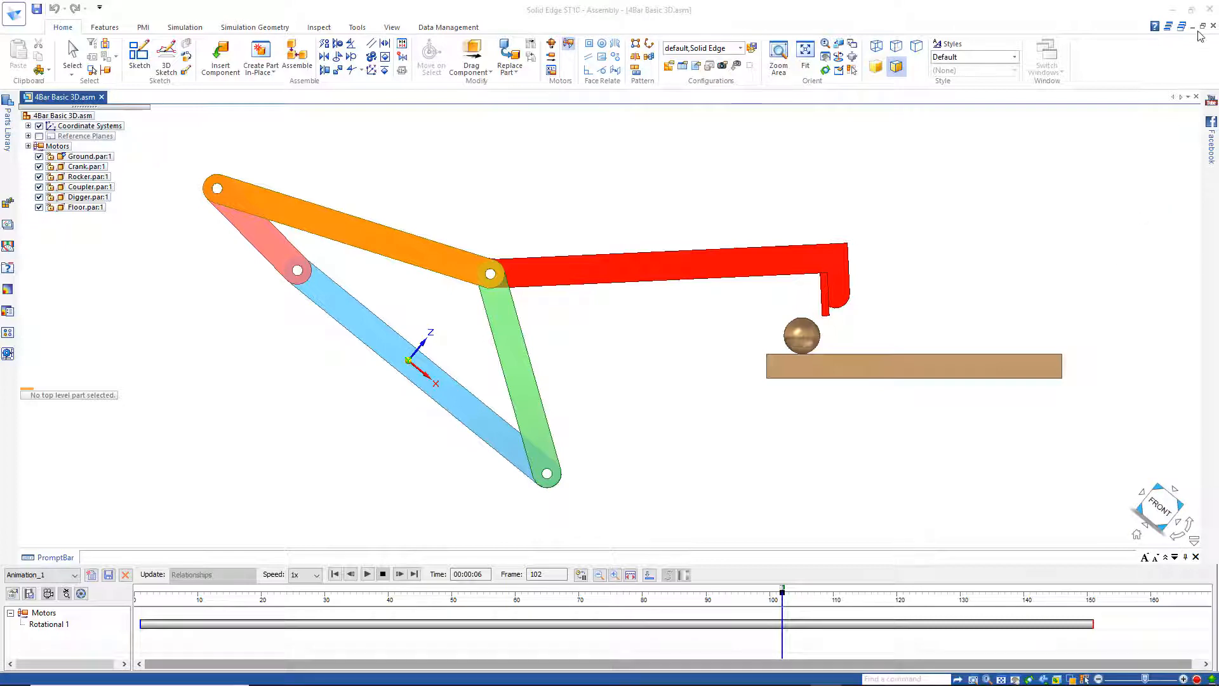
click(1210, 9)
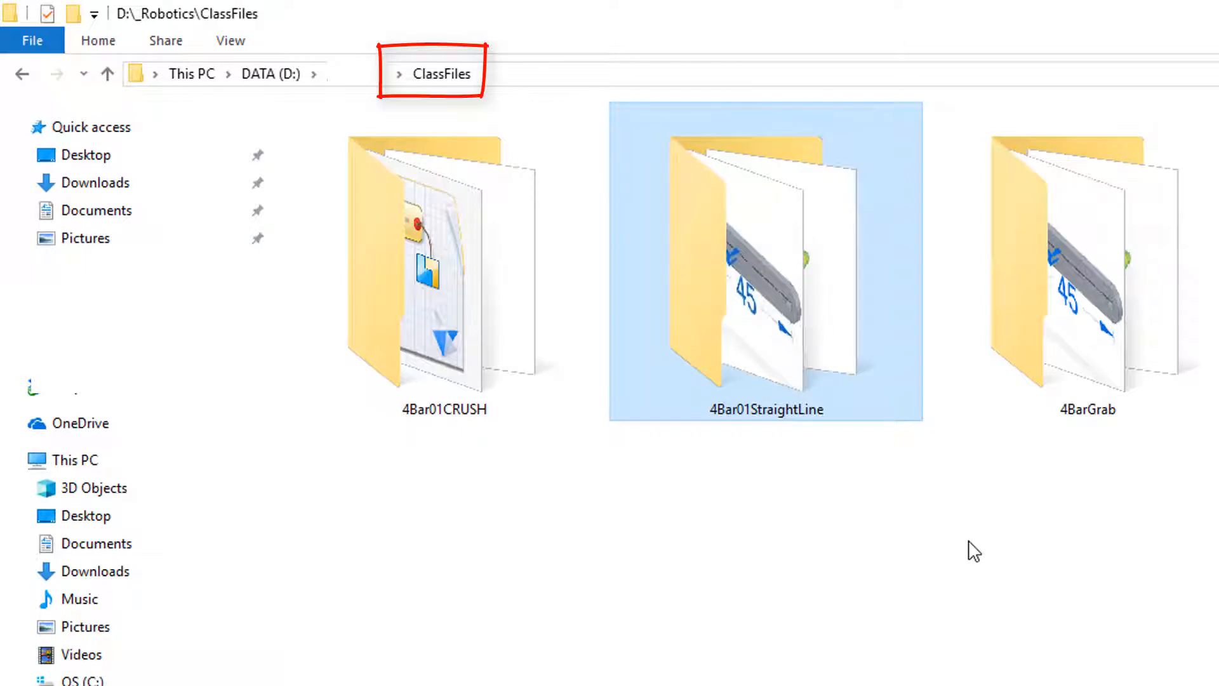
mouse_move(833, 526)
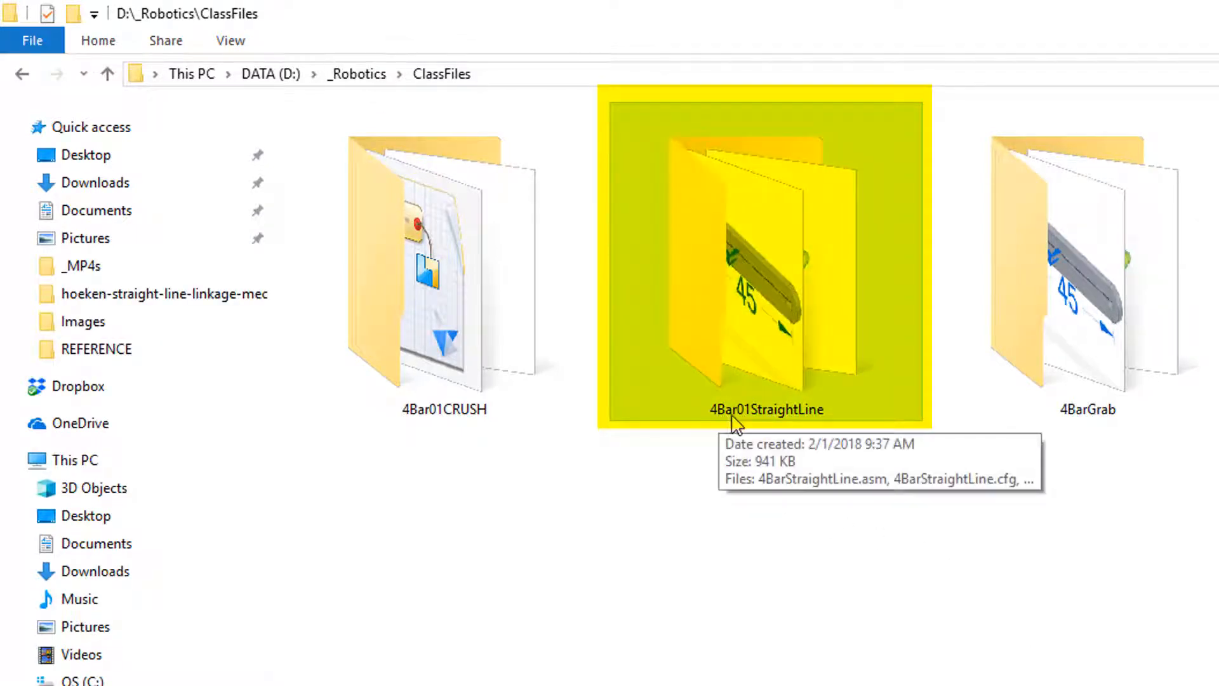
mouse_move(769, 284)
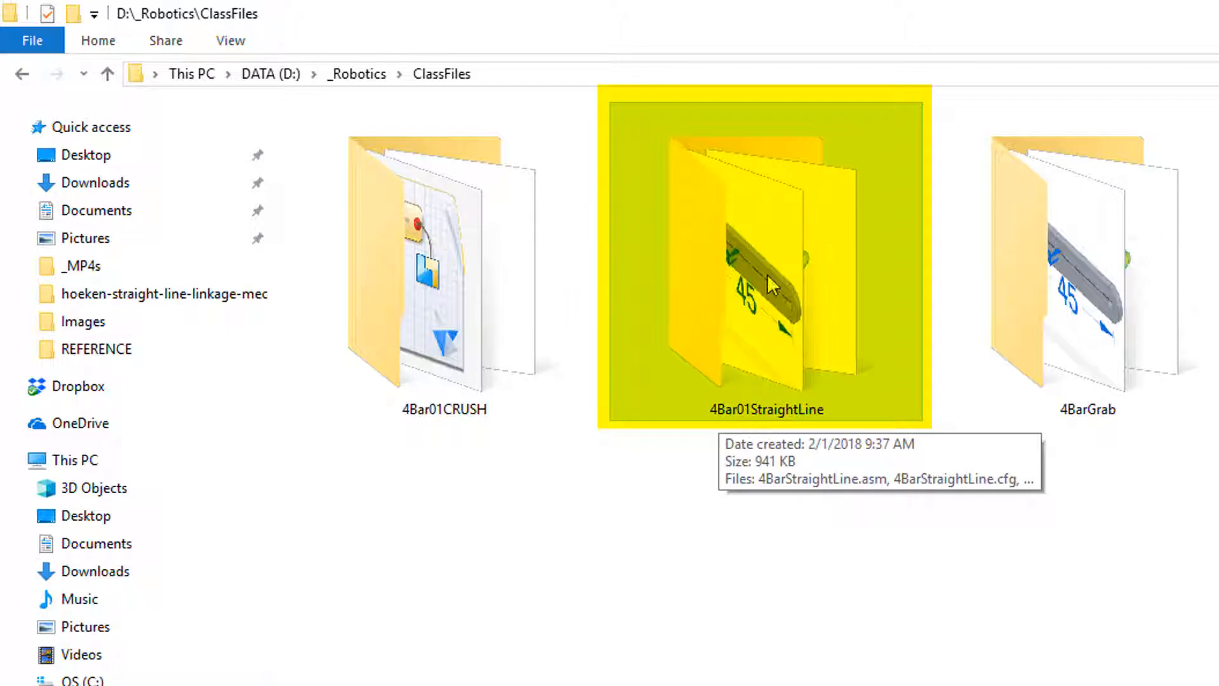
- Open 4BarStraightLine.asm from the 4Bar01StraightLine class folder
double_click(766, 260)
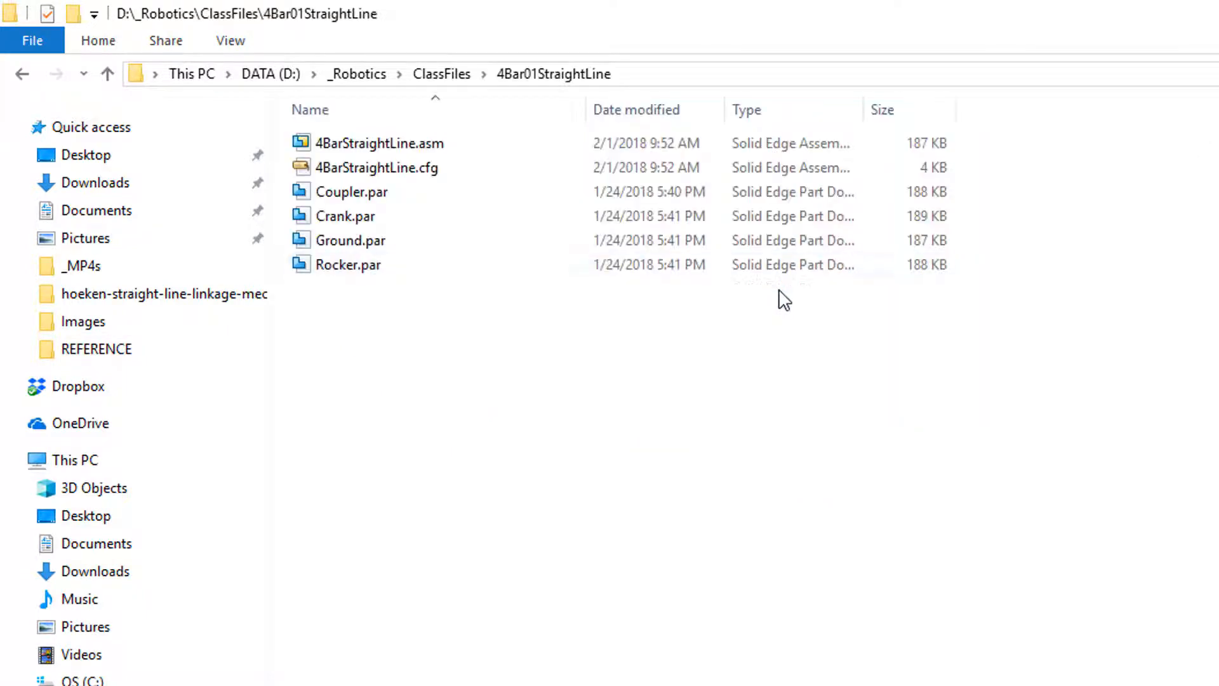
click(380, 144)
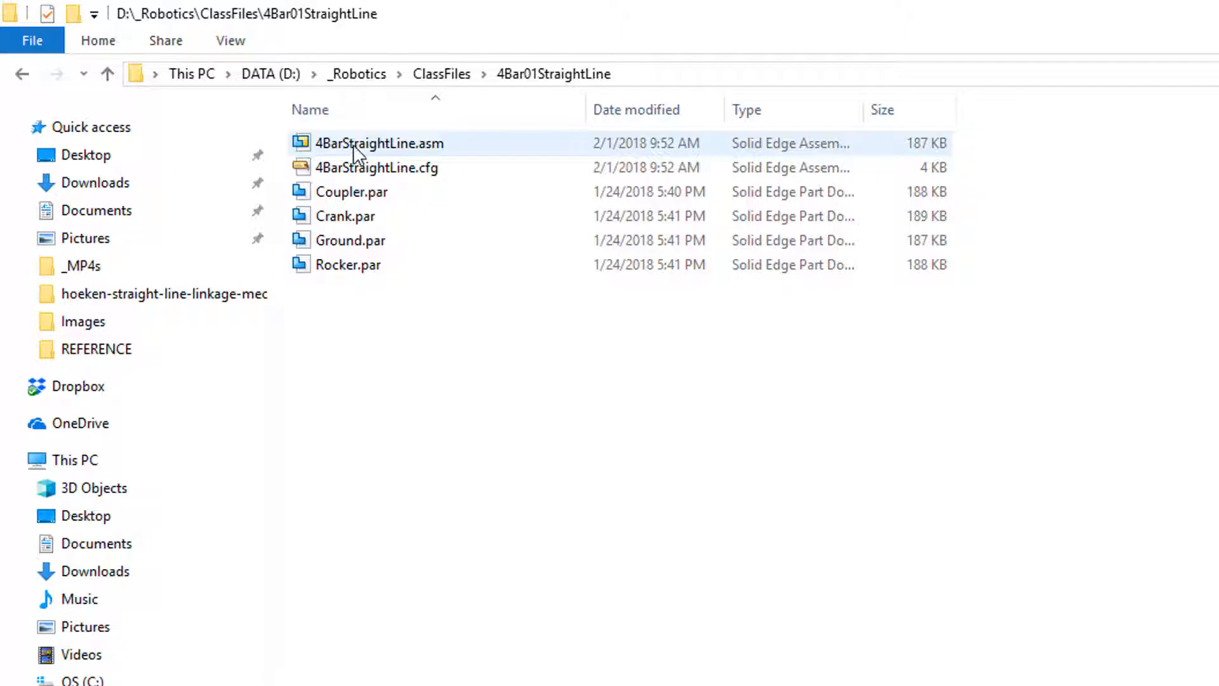
double_click(379, 144)
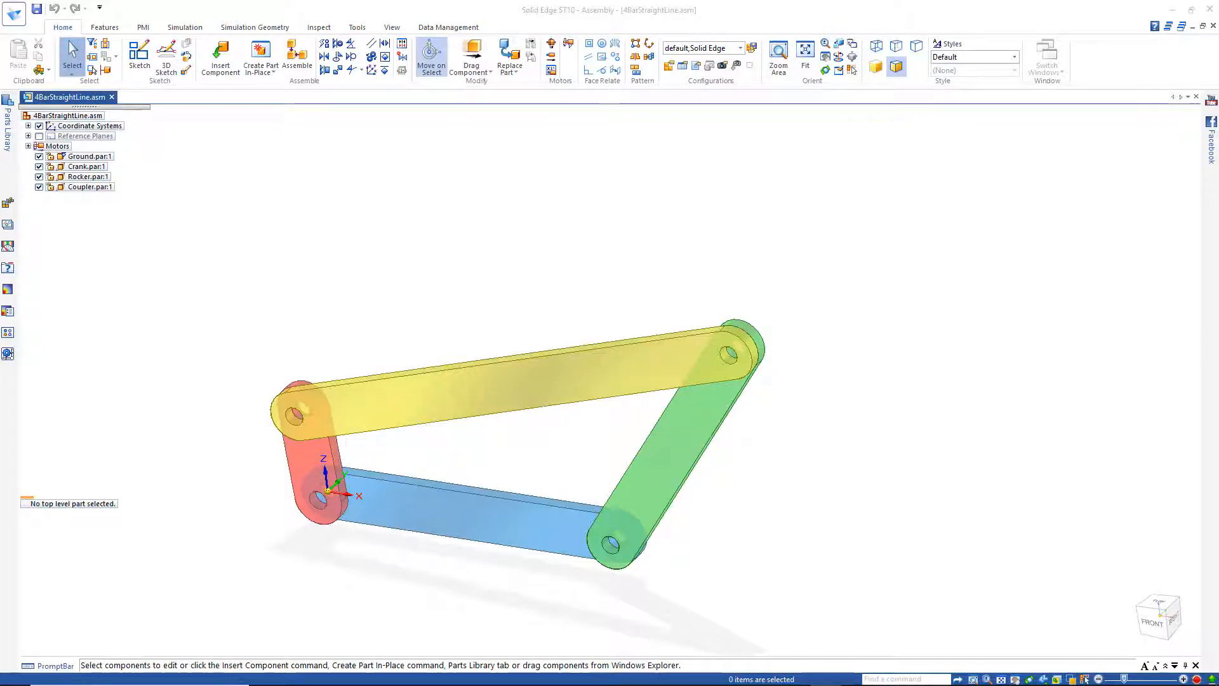
mouse_move(898, 531)
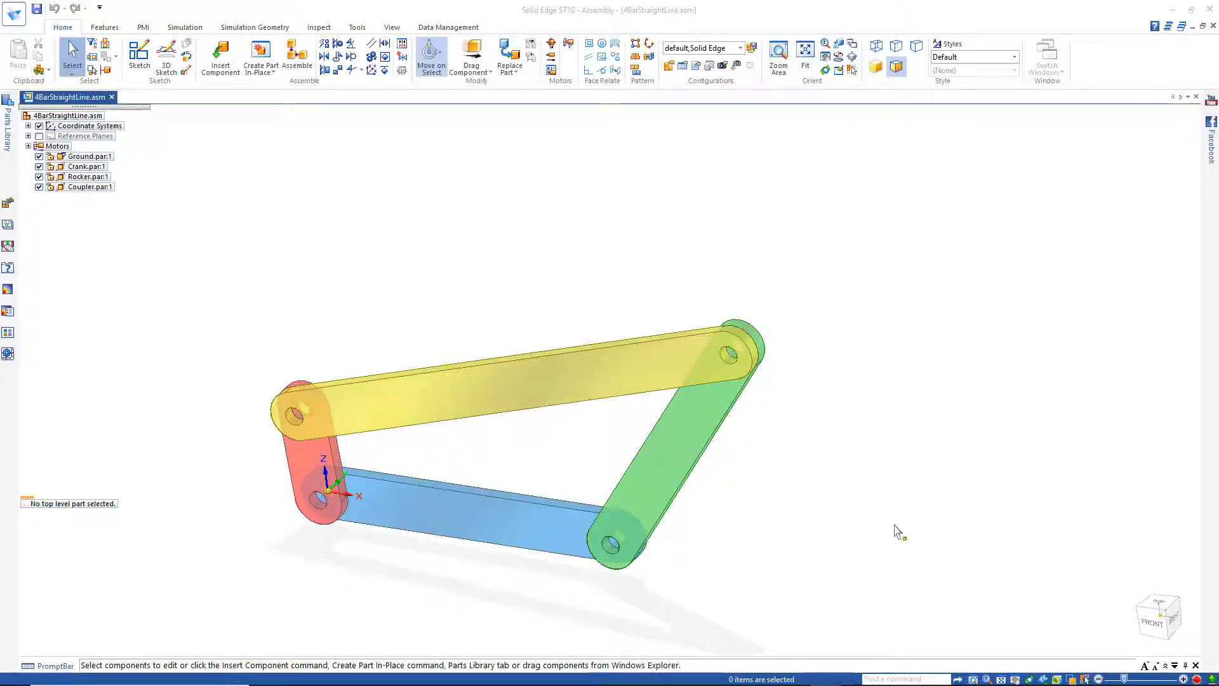
mouse_move(996, 357)
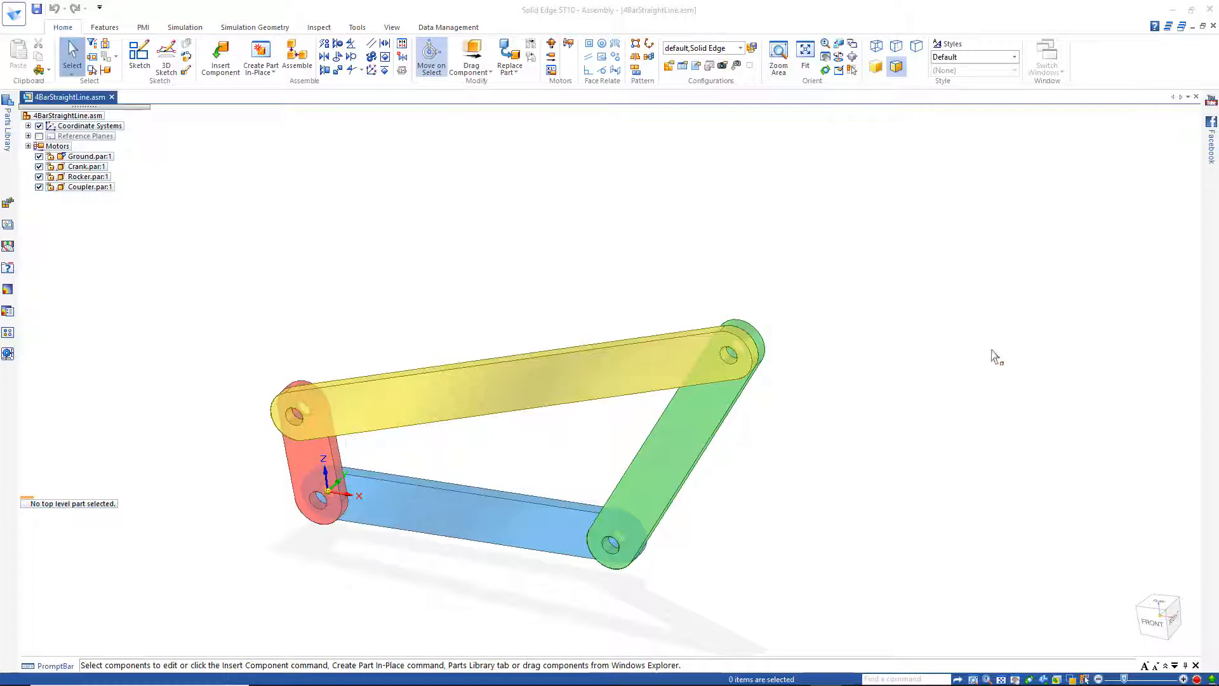
mouse_move(932, 427)
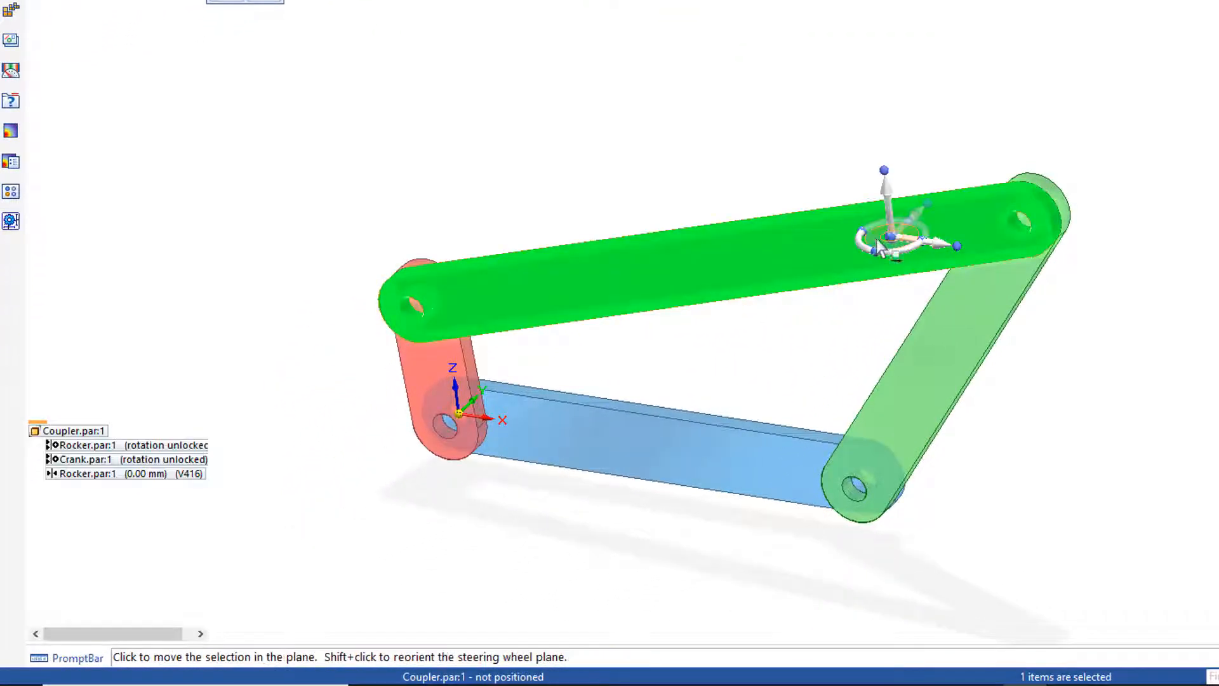
mouse_move(712, 249)
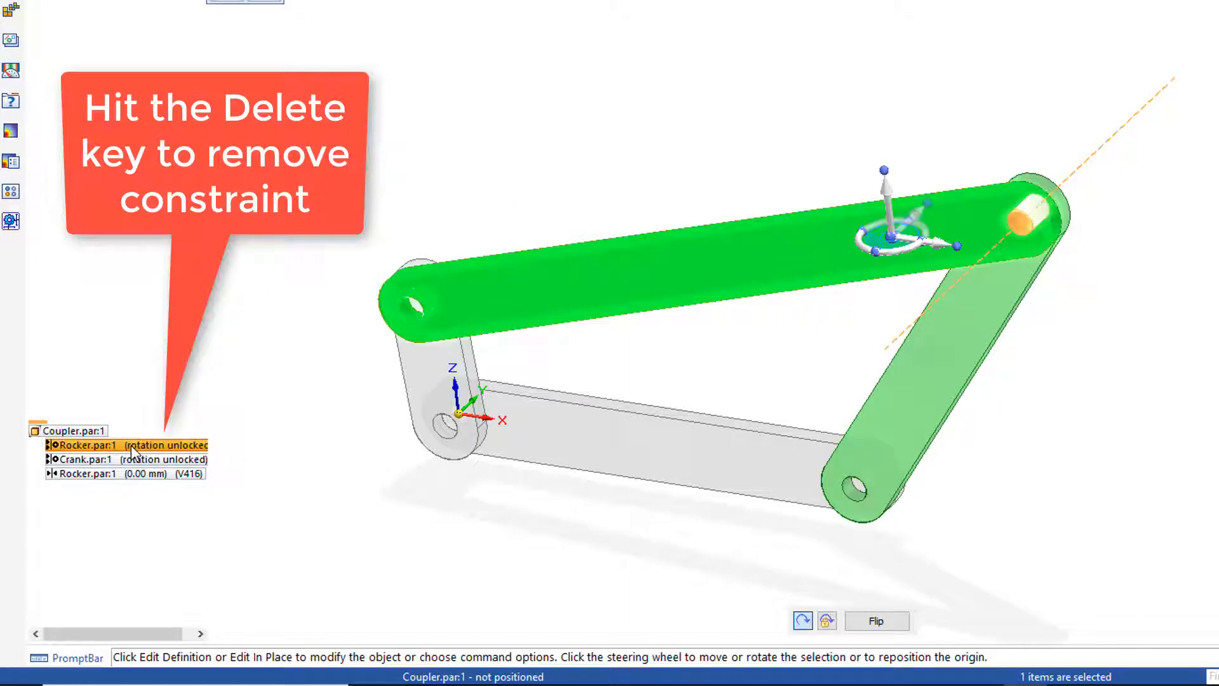
- Delete the coupler's Rocker.par:1 relationship so the links are no longer joined
key(Delete)
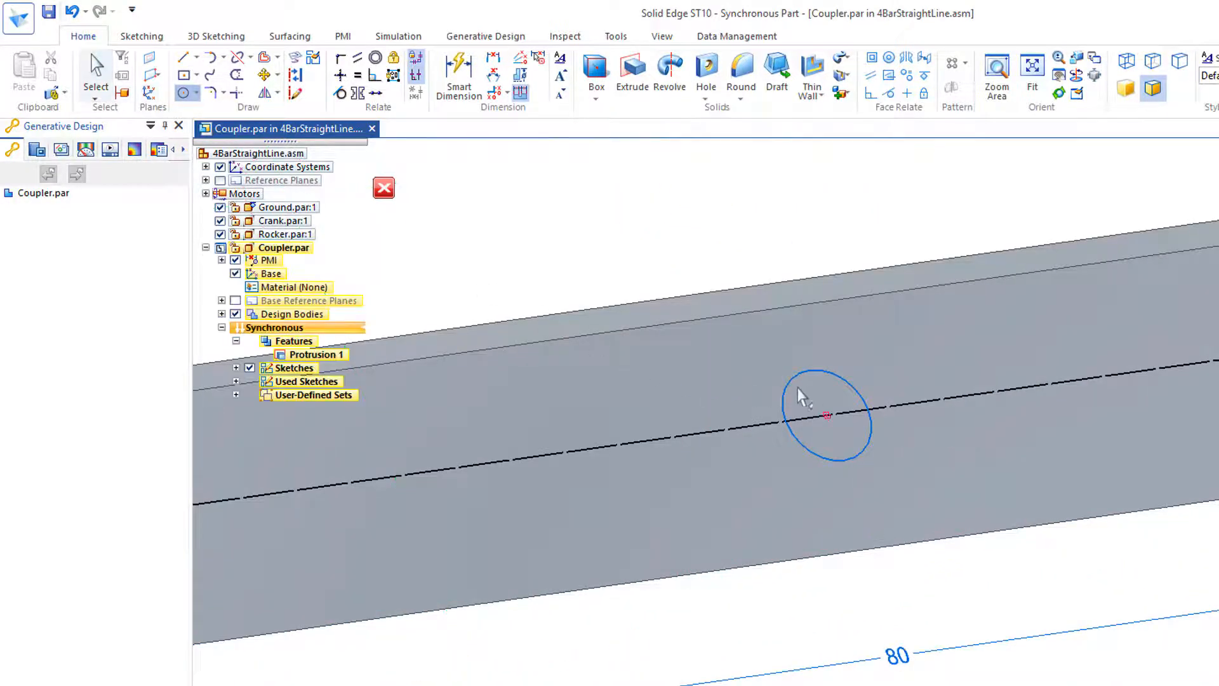
- Extrude the centre circle region as a through-all cutout in the Coupler
click(827, 416)
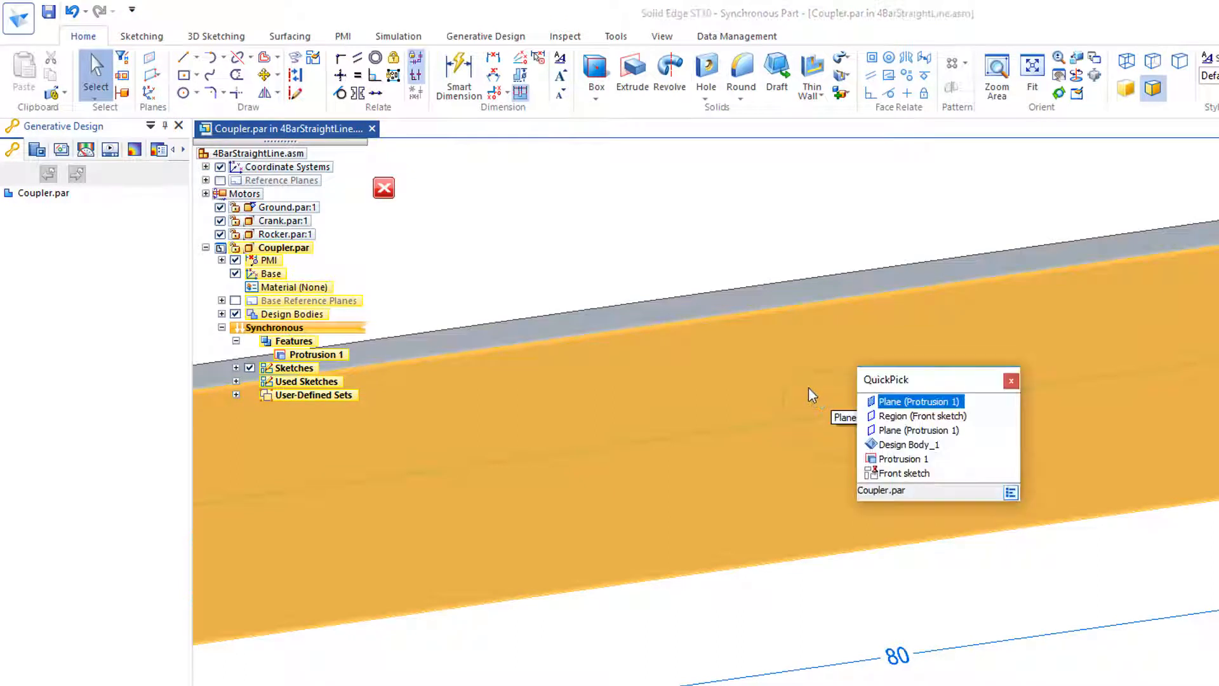
mouse_move(922, 416)
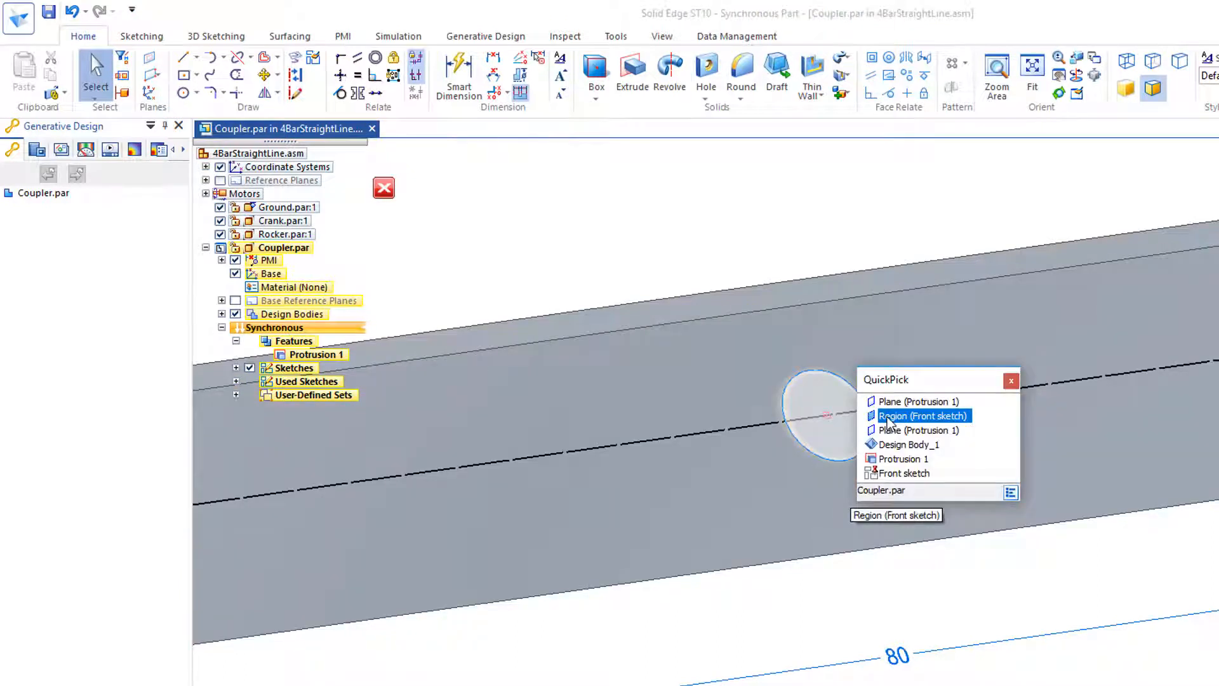
click(922, 415)
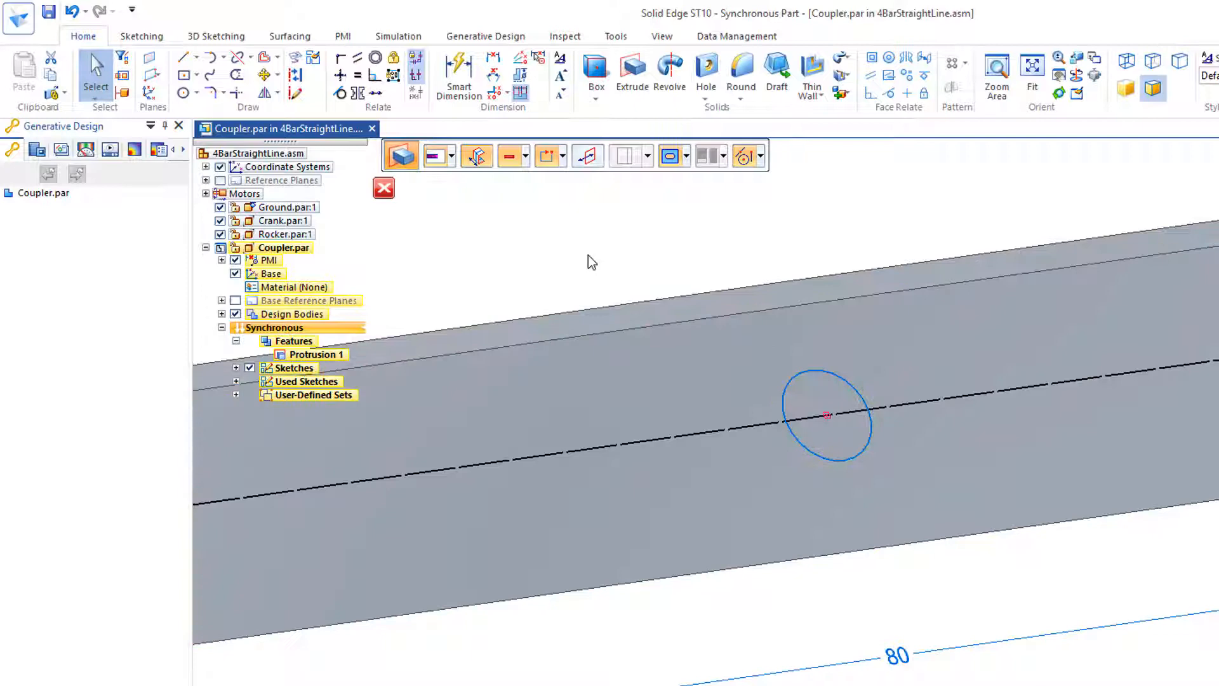
click(476, 155)
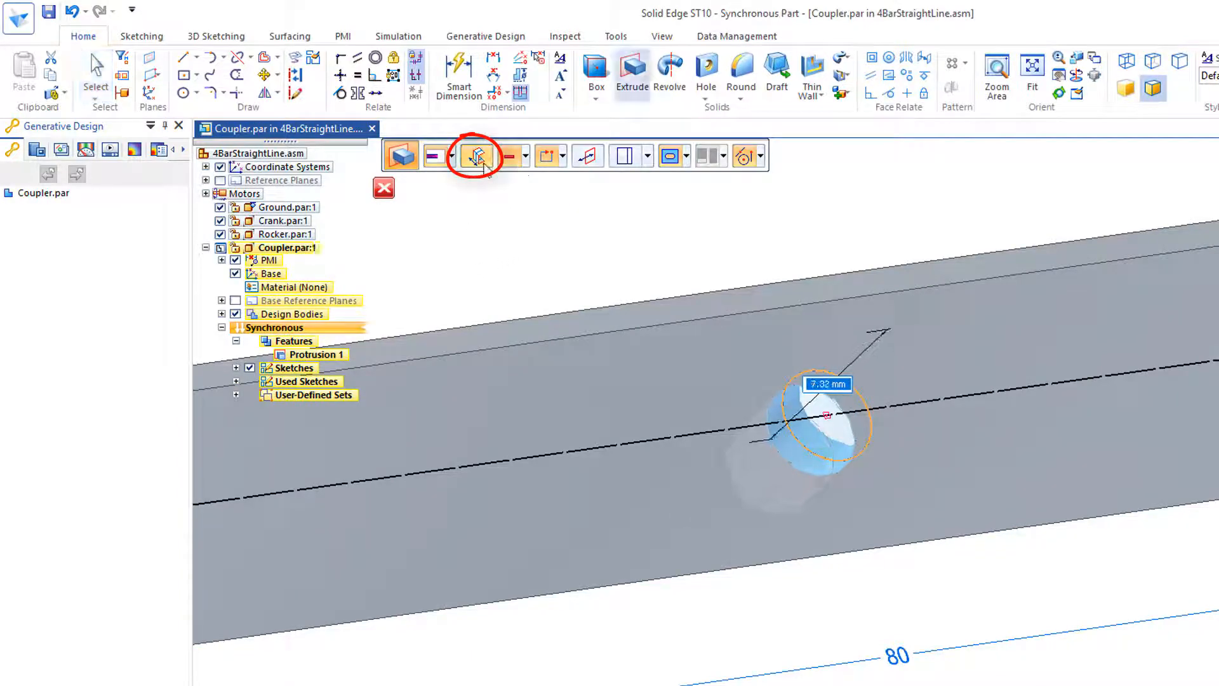
click(477, 155)
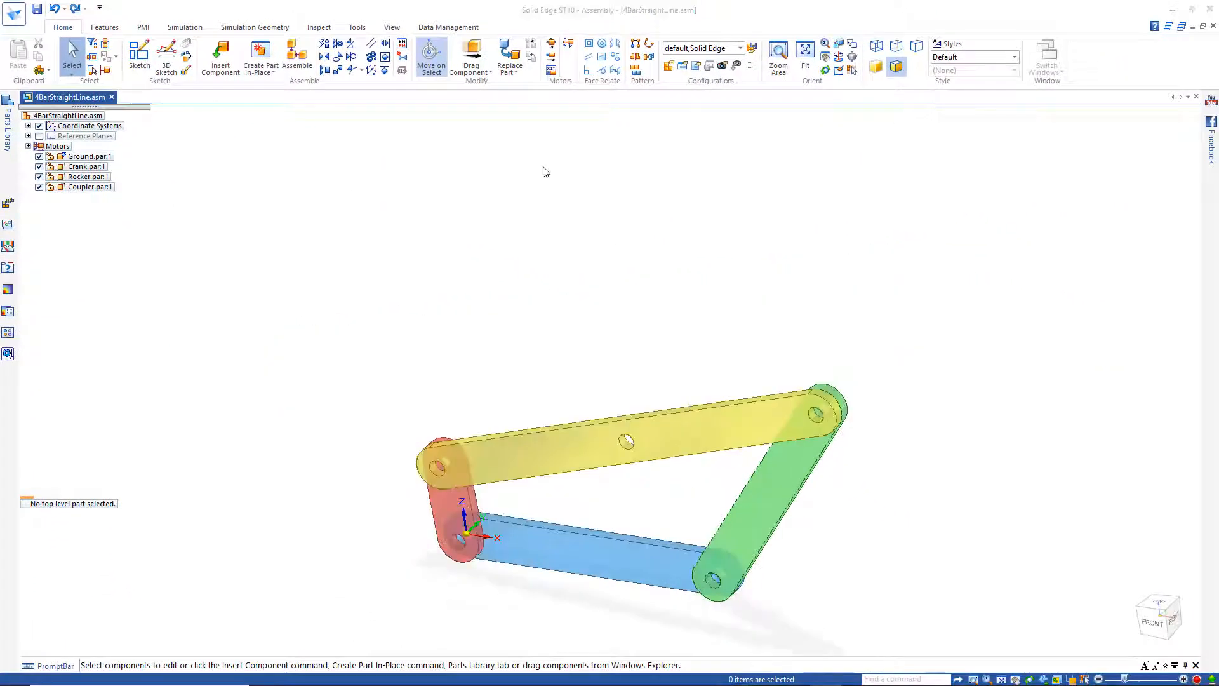
- Drag the freed rocker to a new pose, then edit the Coupler part in place
click(470, 58)
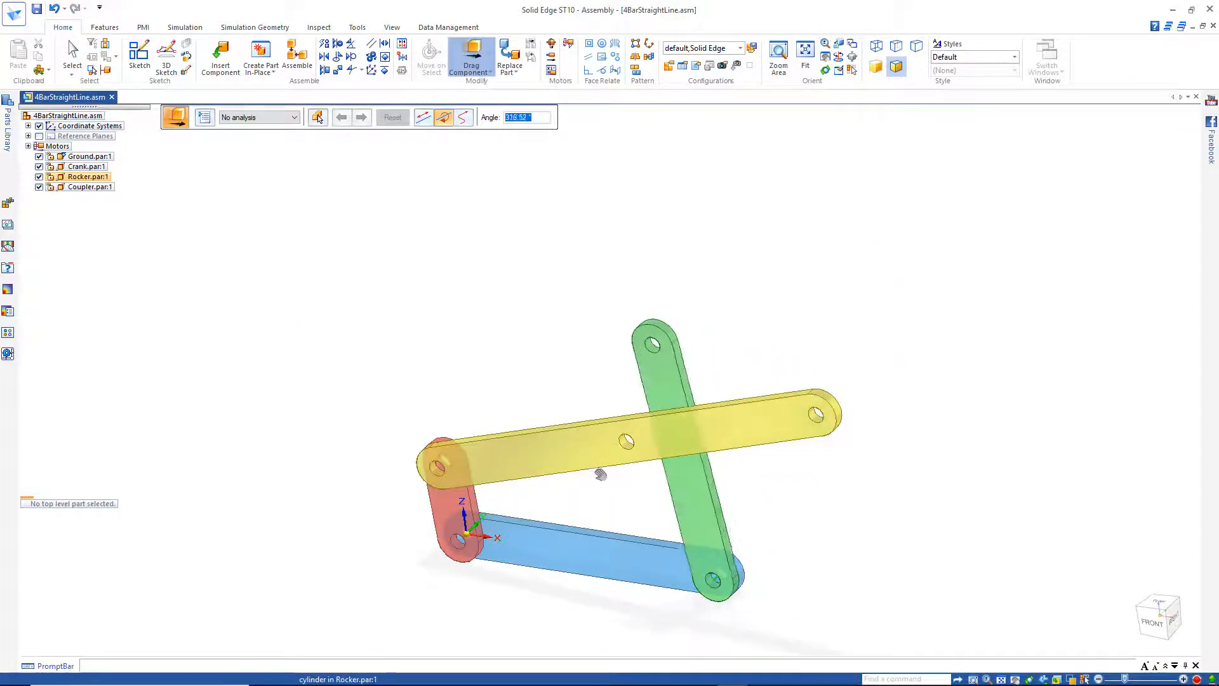
click(392, 117)
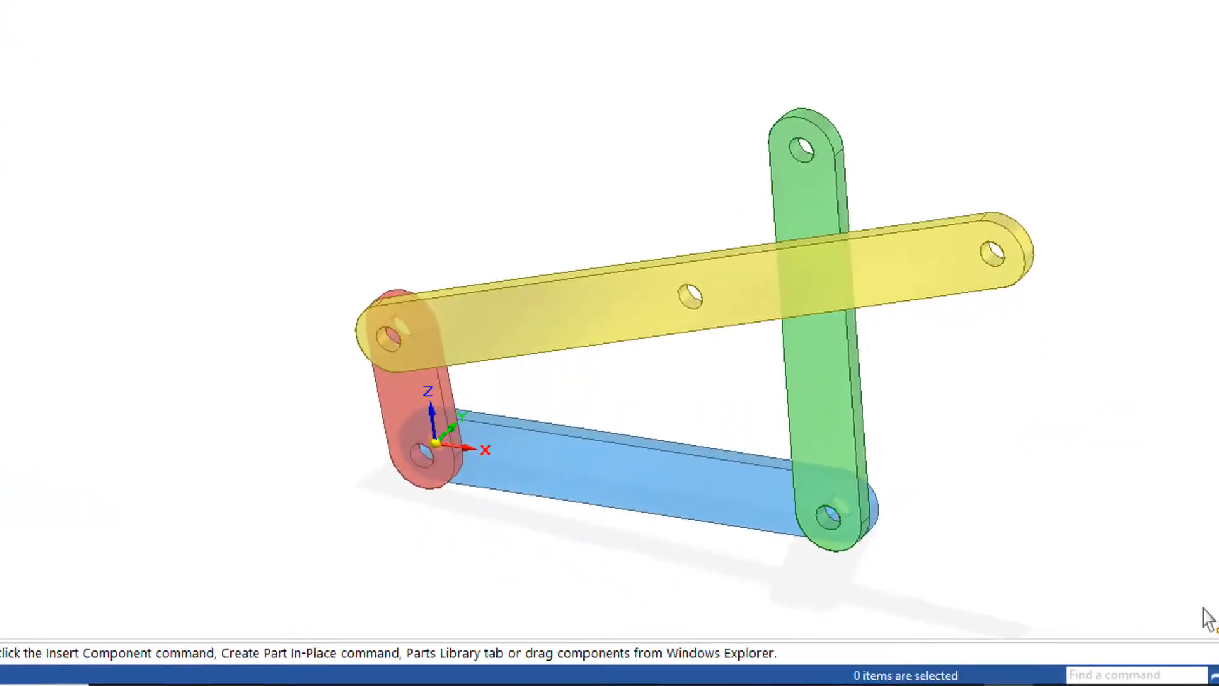
mouse_move(642, 474)
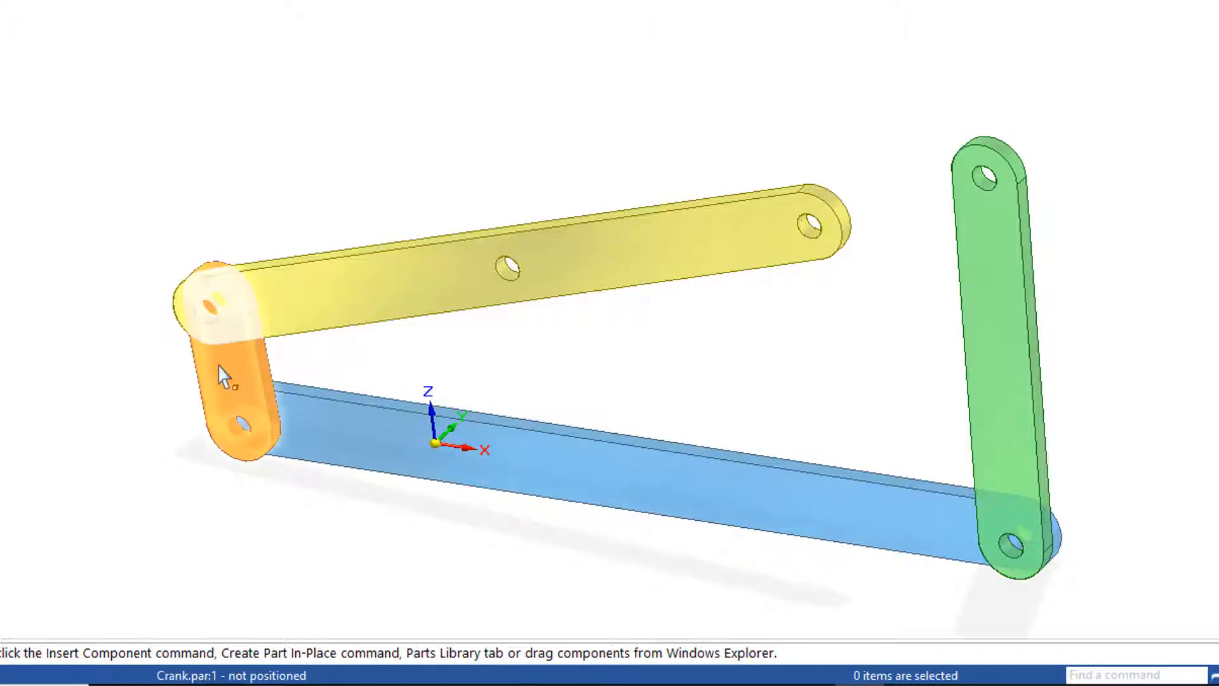
click(237, 381)
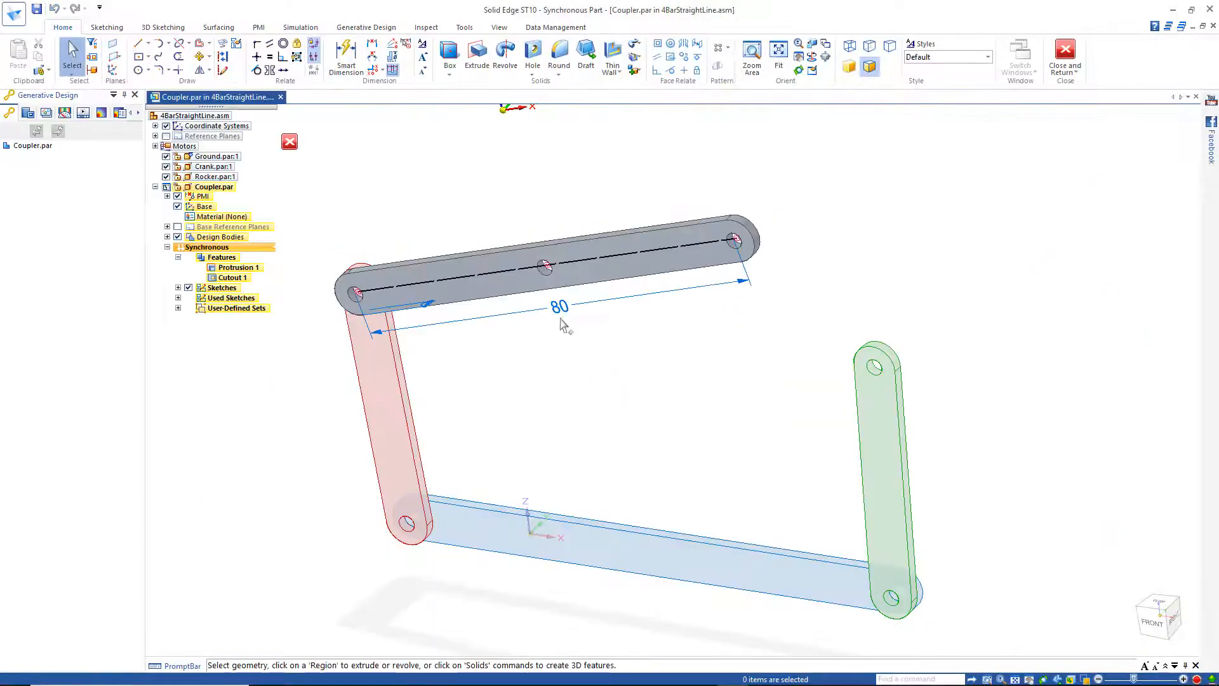
- Change the coupler length to 240 mm and the rocker to 120 mm, returning to the assembly
click(558, 307)
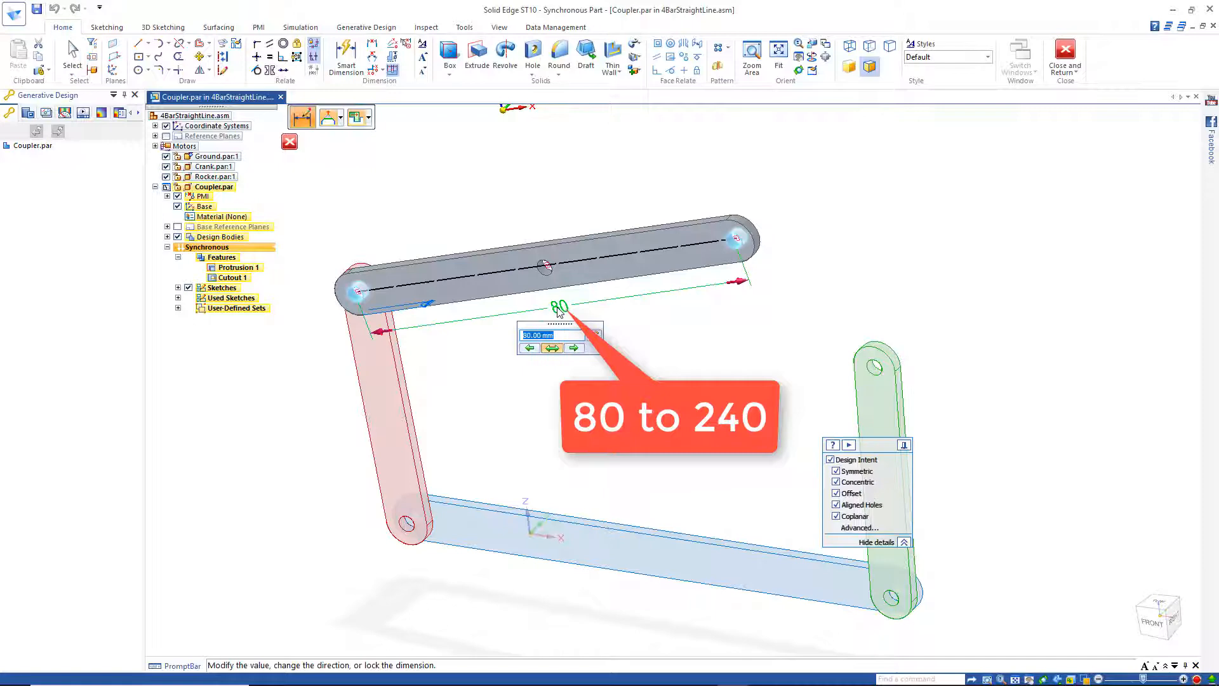
text(240)
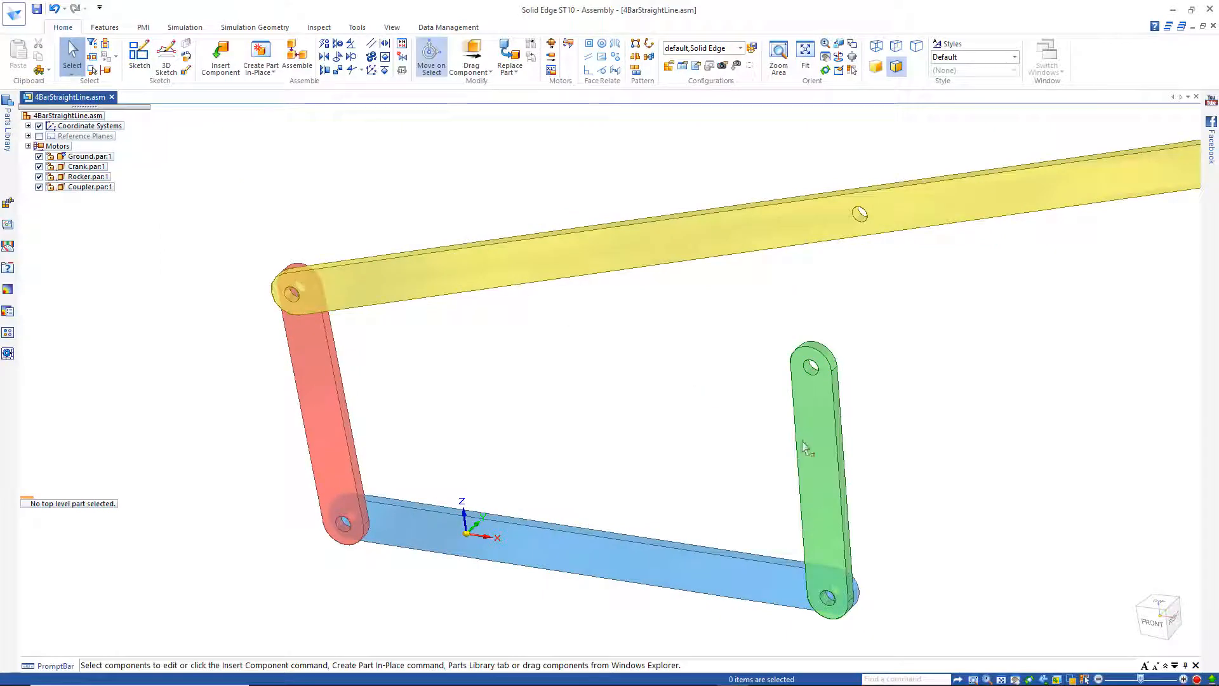
click(813, 451)
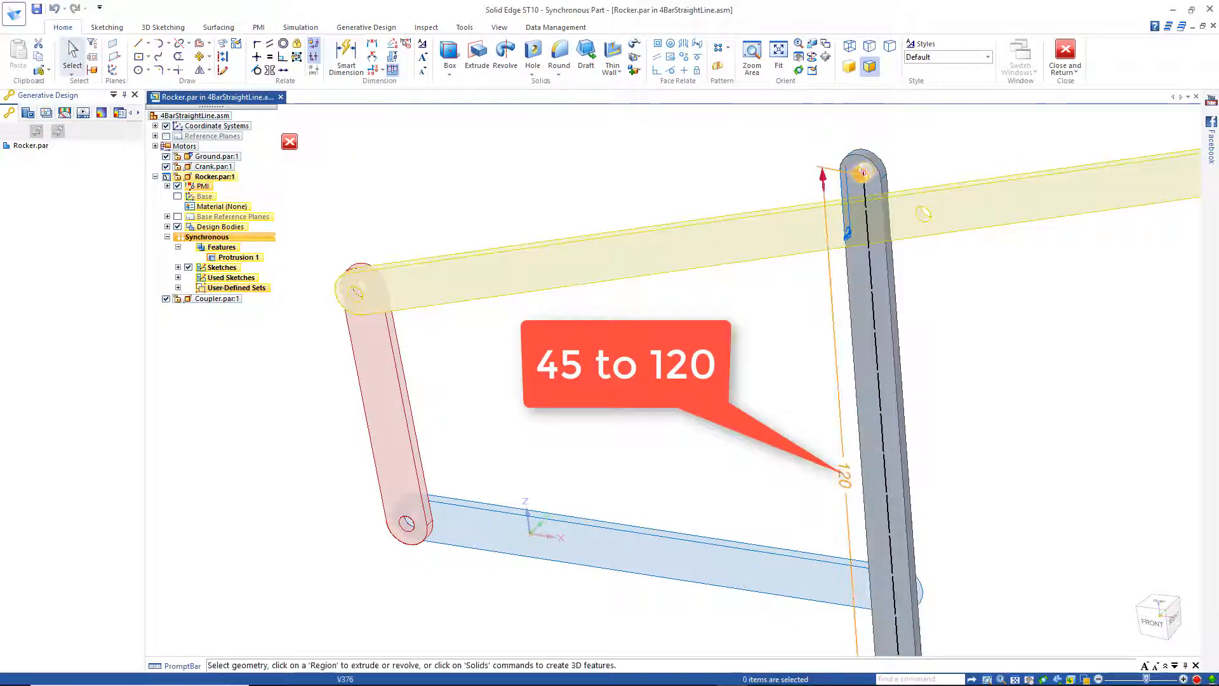
click(1064, 57)
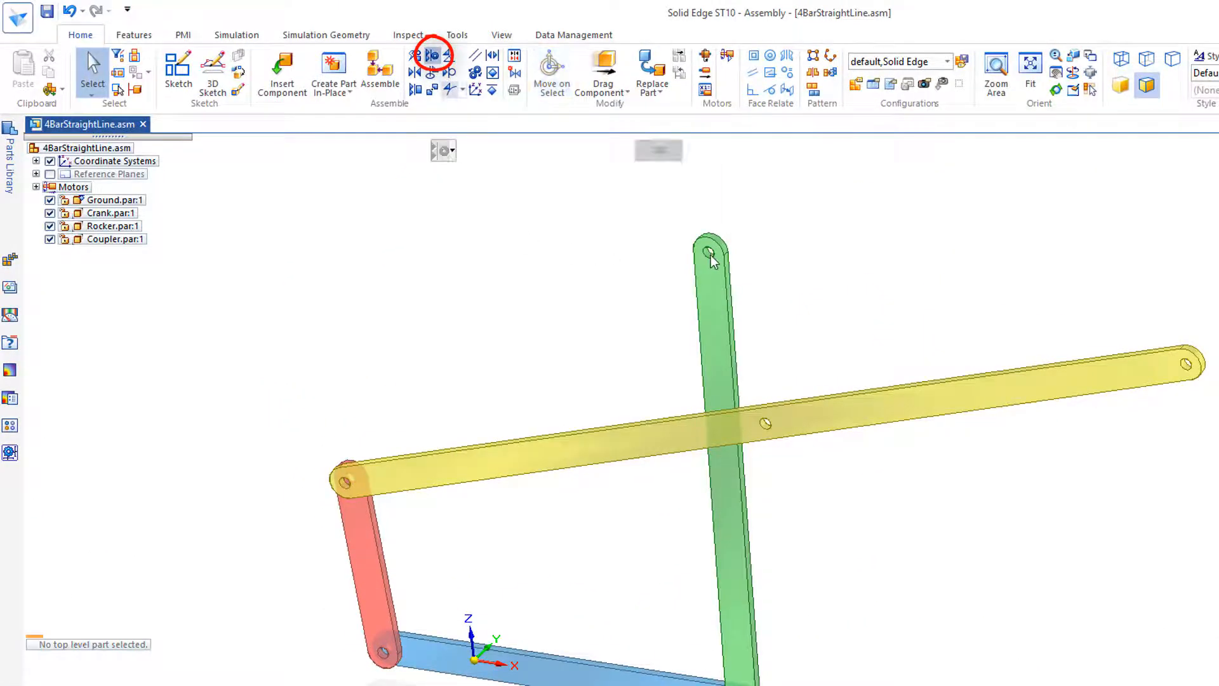
- Axially align the rocker's top hole with the coupler's centre hole and play the animation
click(713, 252)
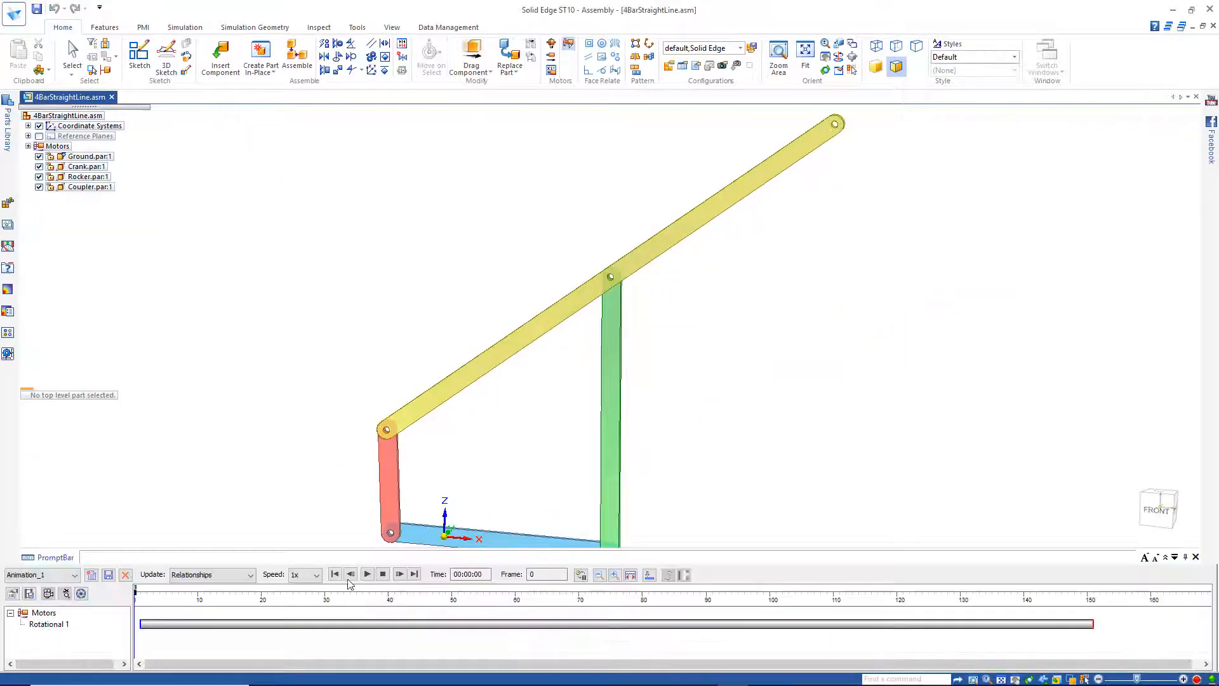
click(366, 574)
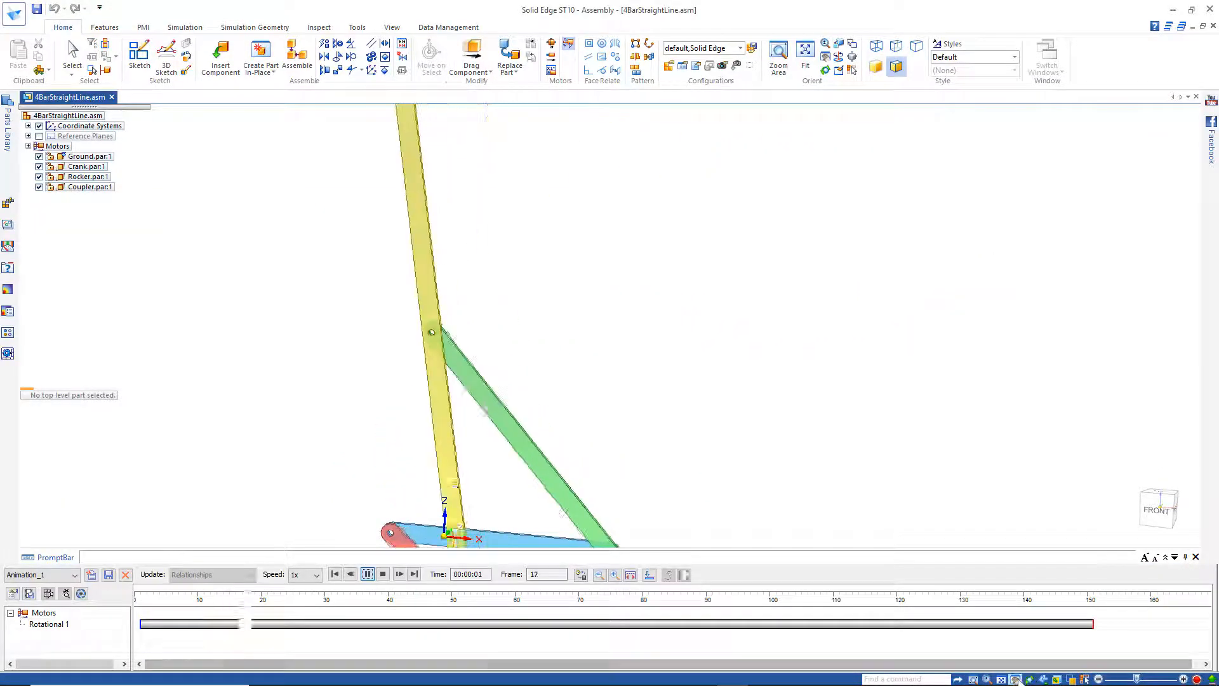